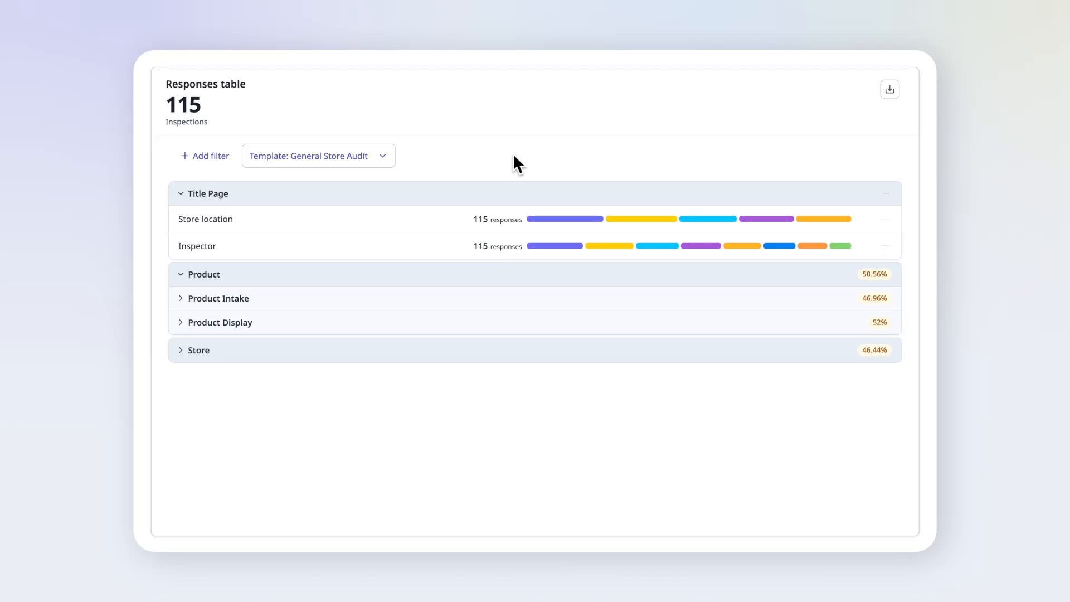
pyautogui.moveTo(453, 242)
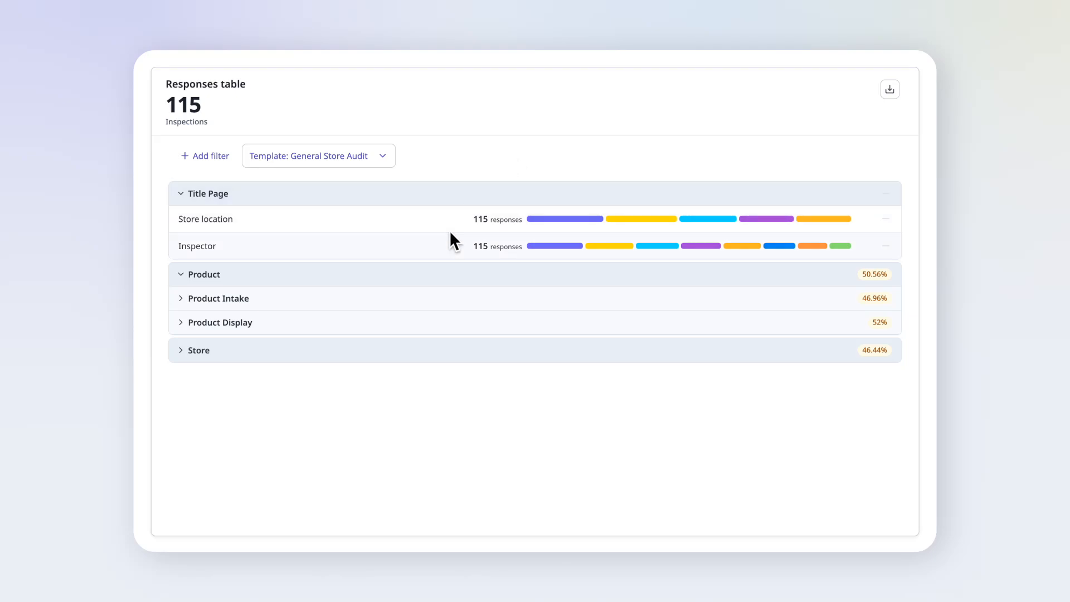
# Expand Product Intake, view the No/Yes split for arriving product condition, and start a filter.
pyautogui.click(217, 298)
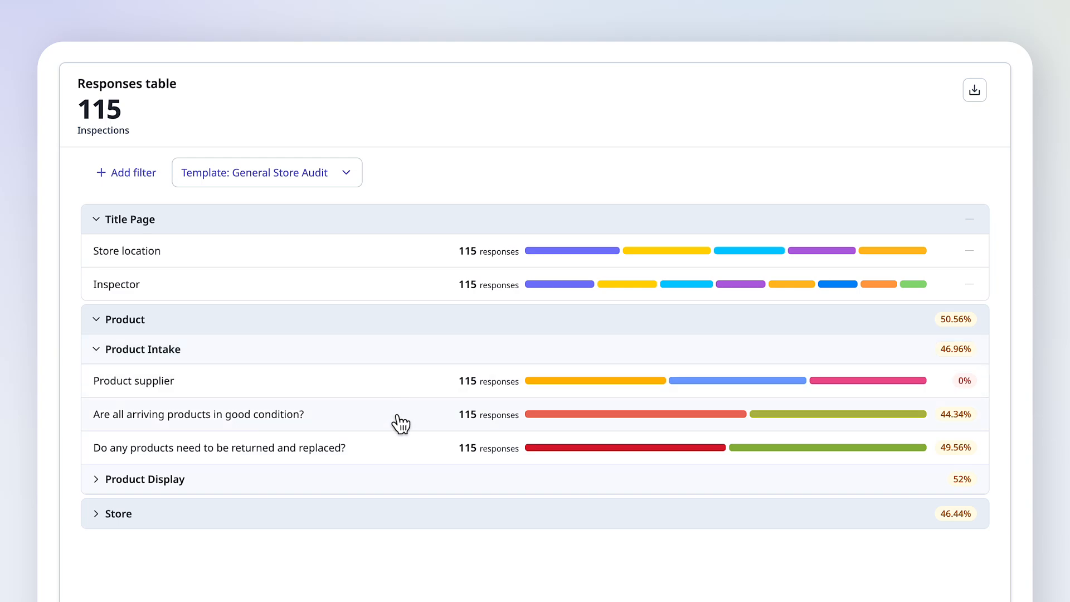
pyautogui.click(197, 414)
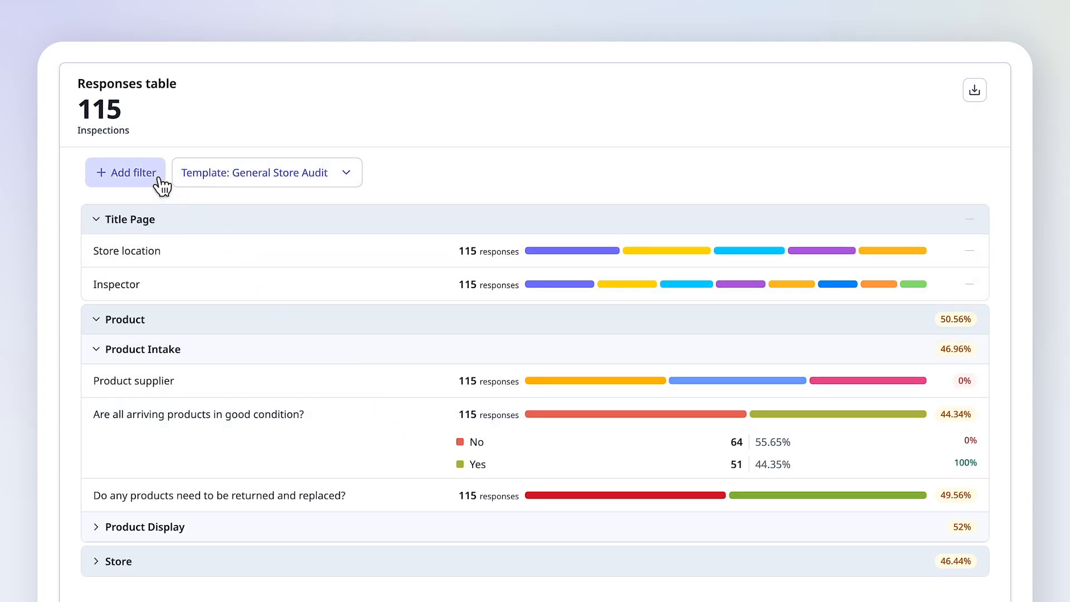
pyautogui.click(125, 172)
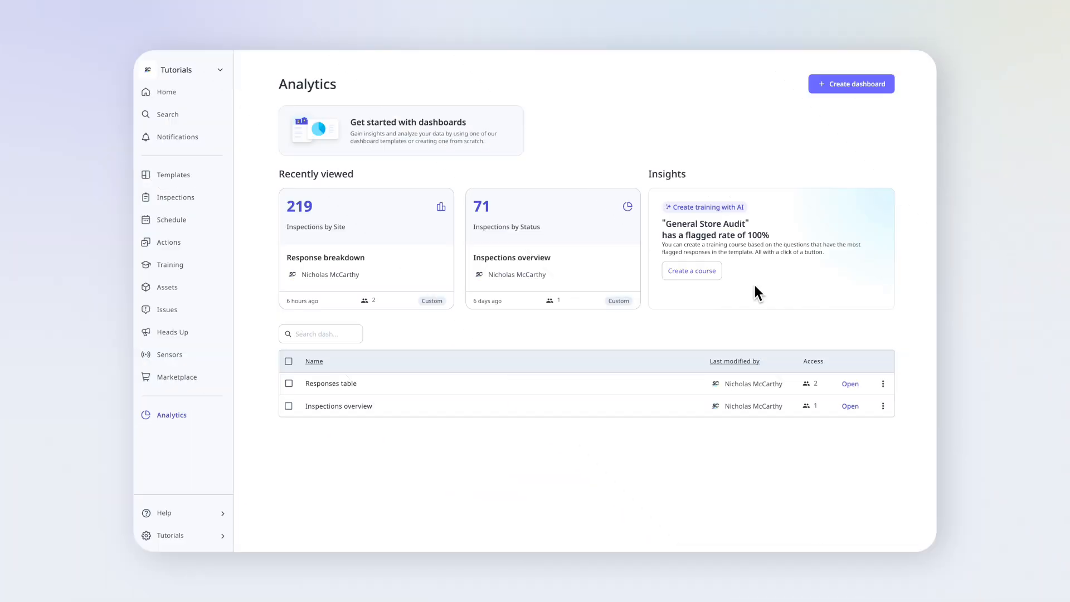
# Edit the Responses table dashboard from Analytics and begin a new custom chart.
pyautogui.click(171, 414)
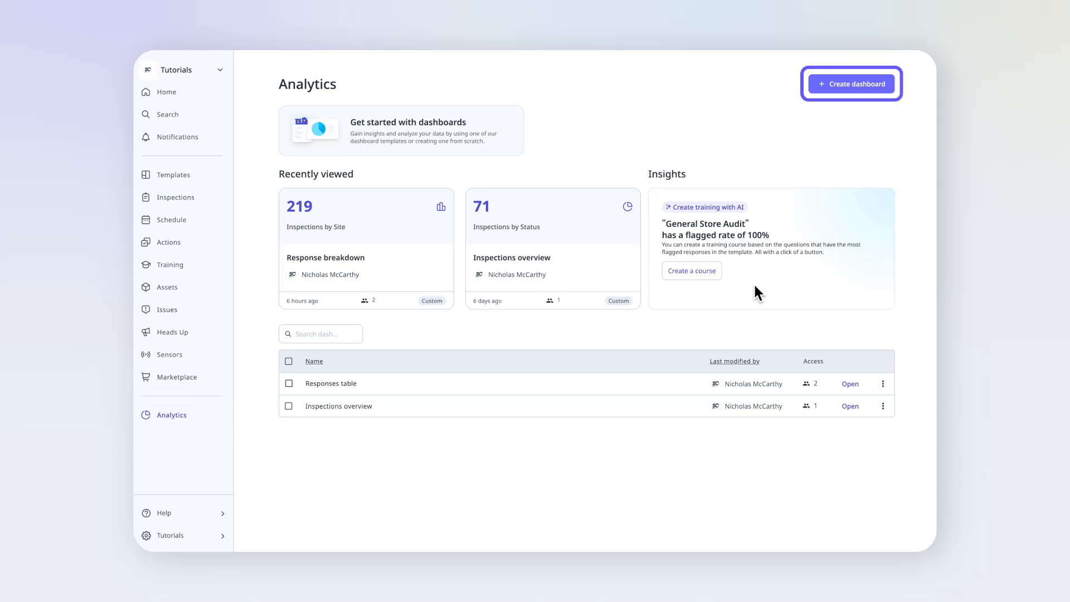
pyautogui.moveTo(802, 314)
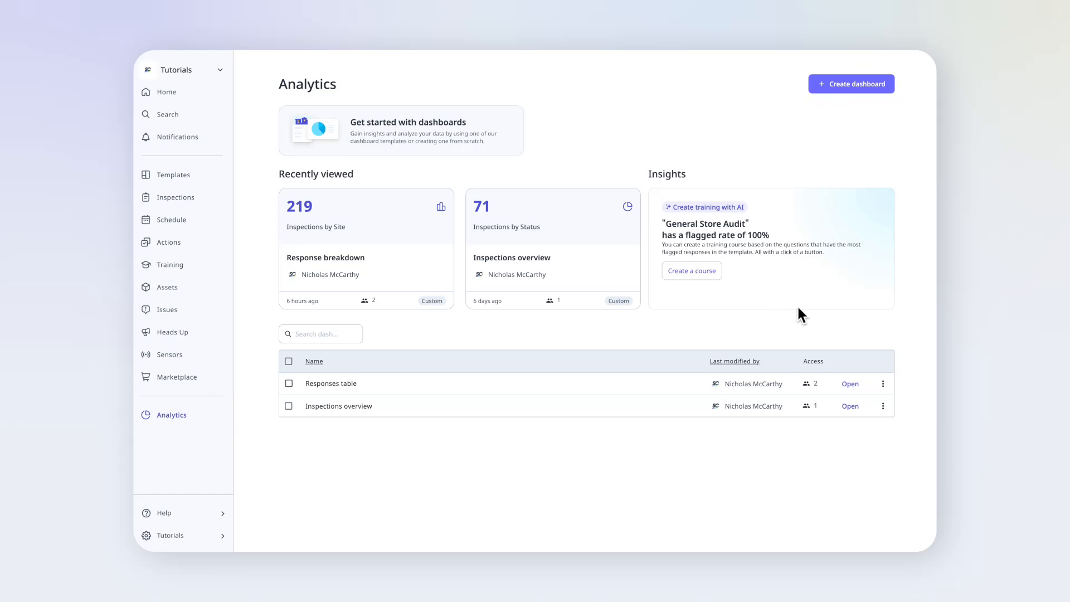
pyautogui.click(882, 383)
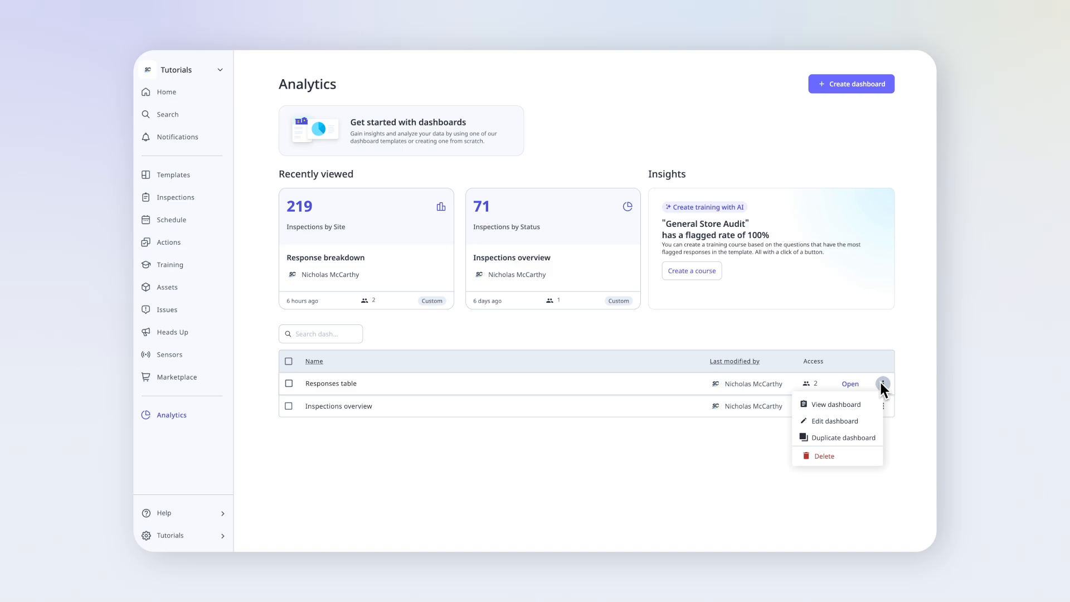
pyautogui.click(835, 420)
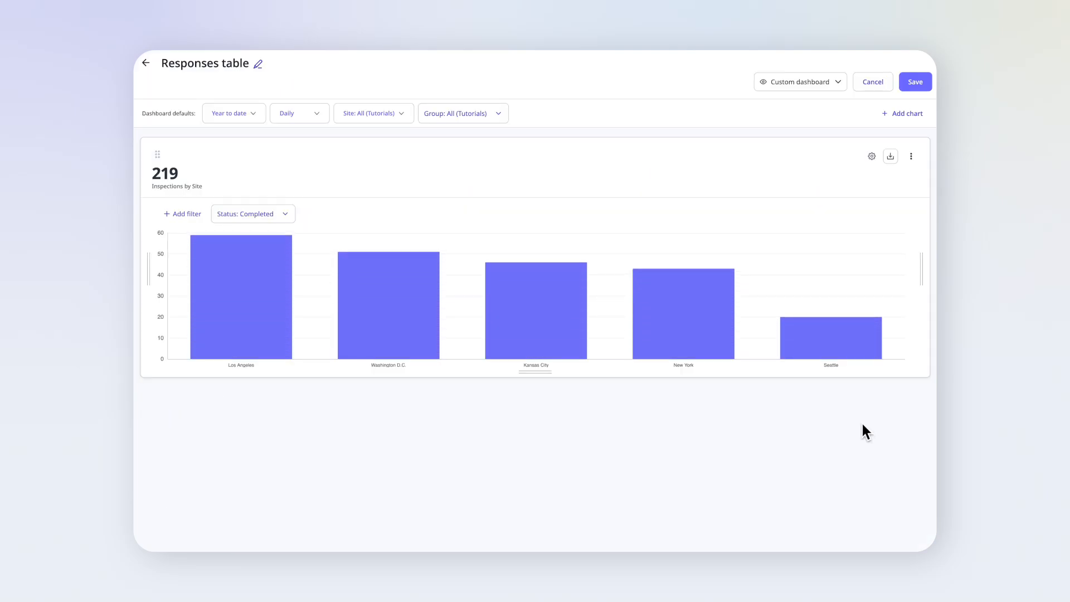
pyautogui.click(902, 113)
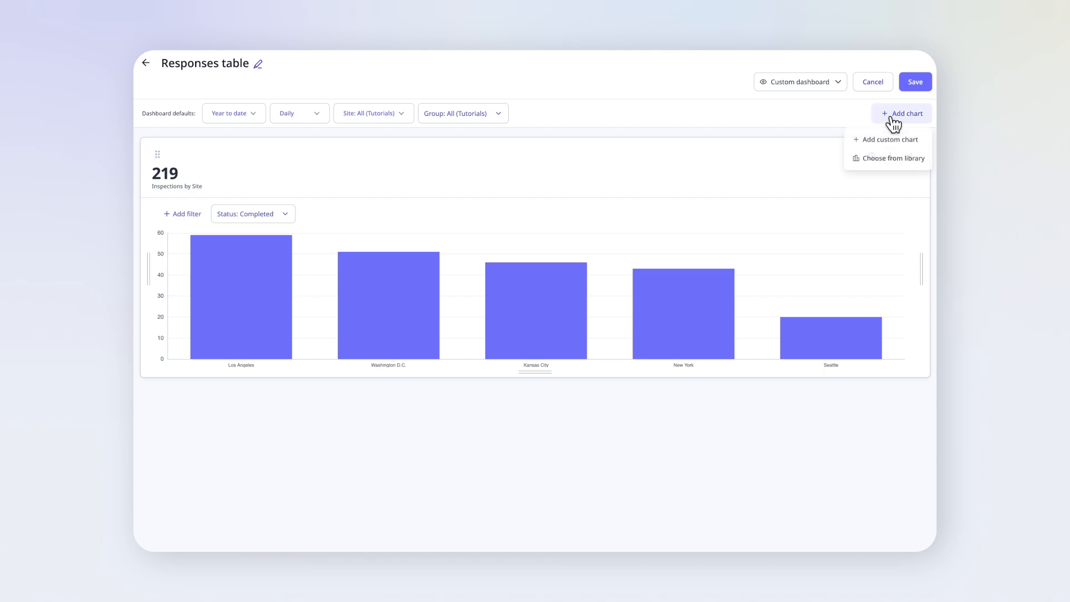
pyautogui.moveTo(887, 139)
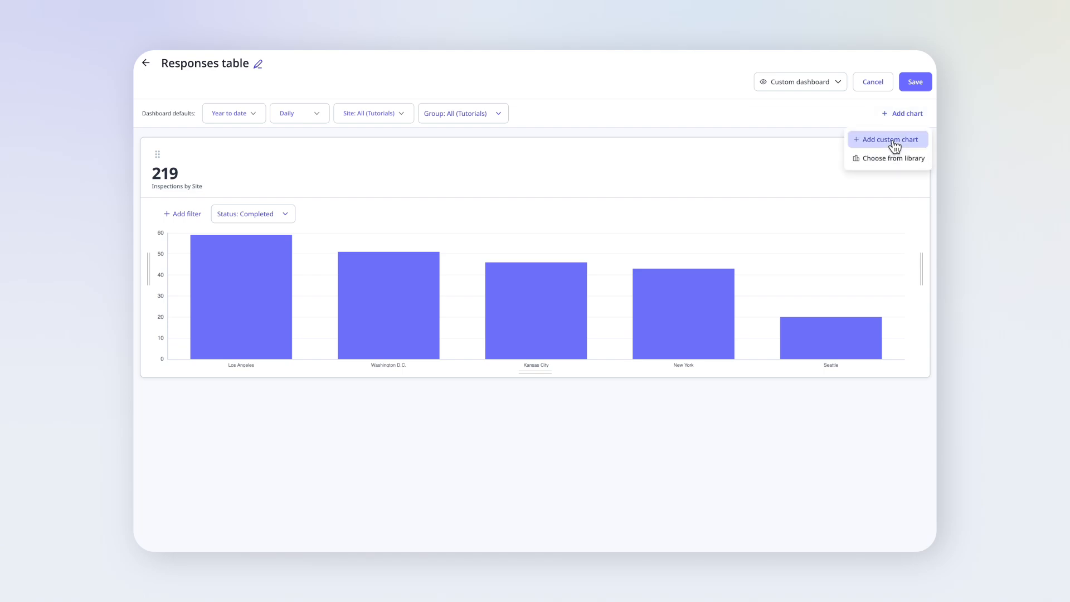
pyautogui.click(891, 140)
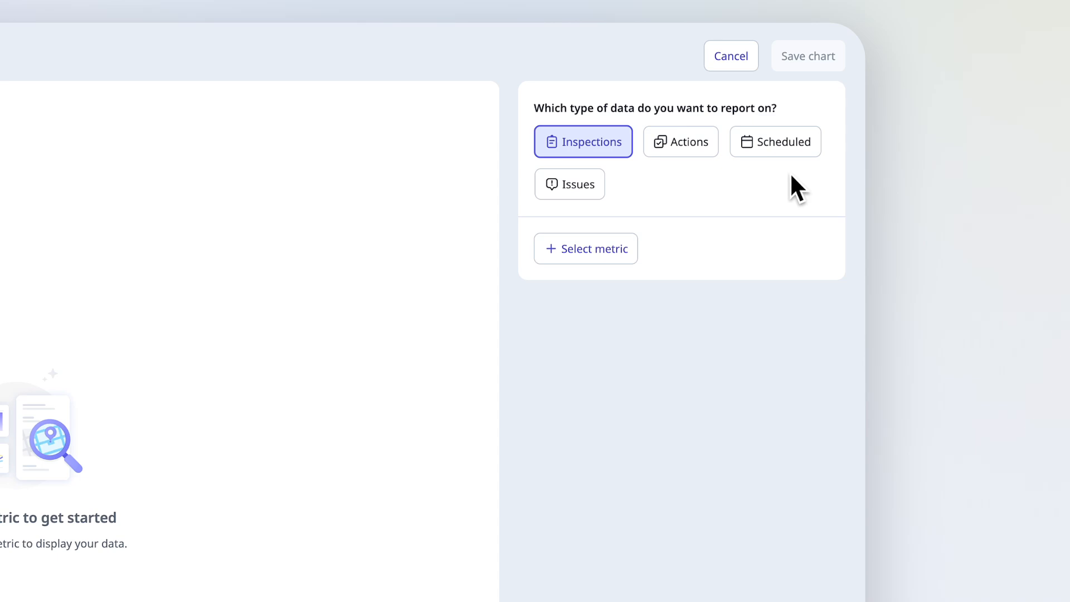
pyautogui.moveTo(659, 236)
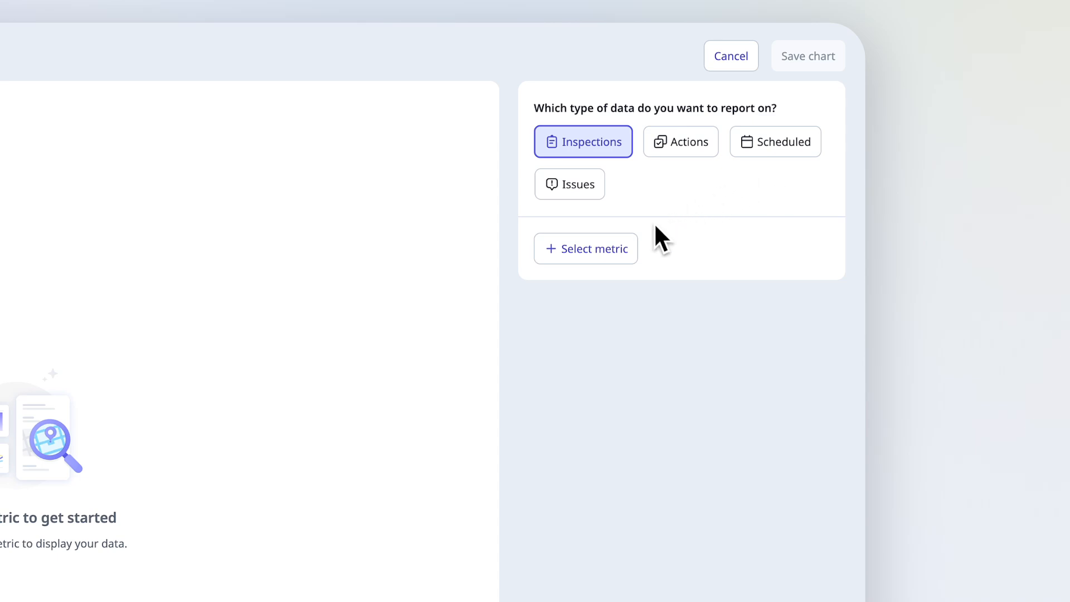
# Build an Inspections responses table for General Store Audit titled 'Store responses tracking'.
pyautogui.click(585, 247)
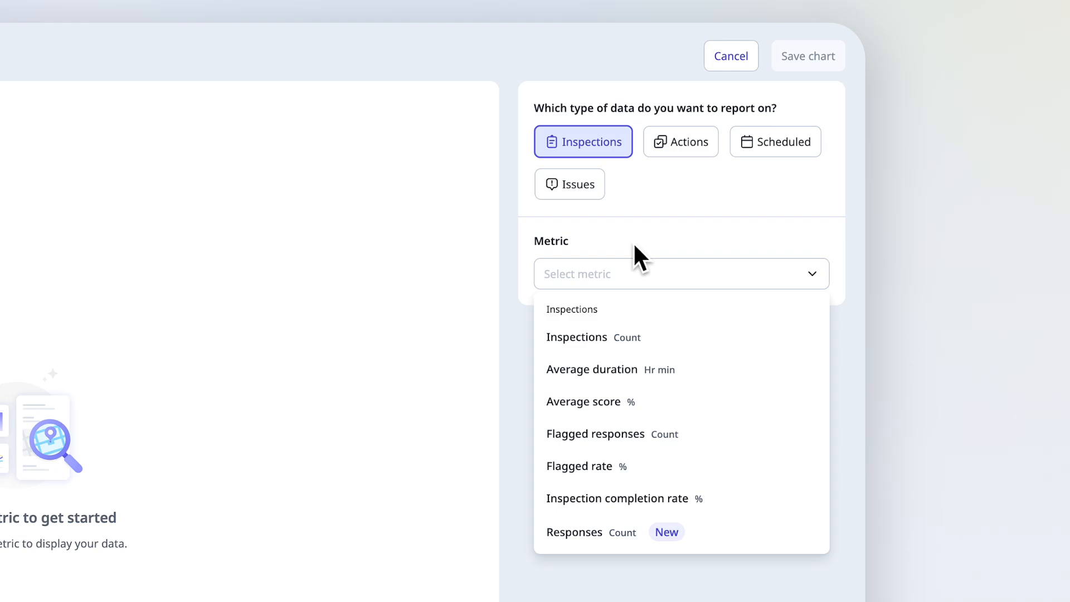
pyautogui.click(593, 337)
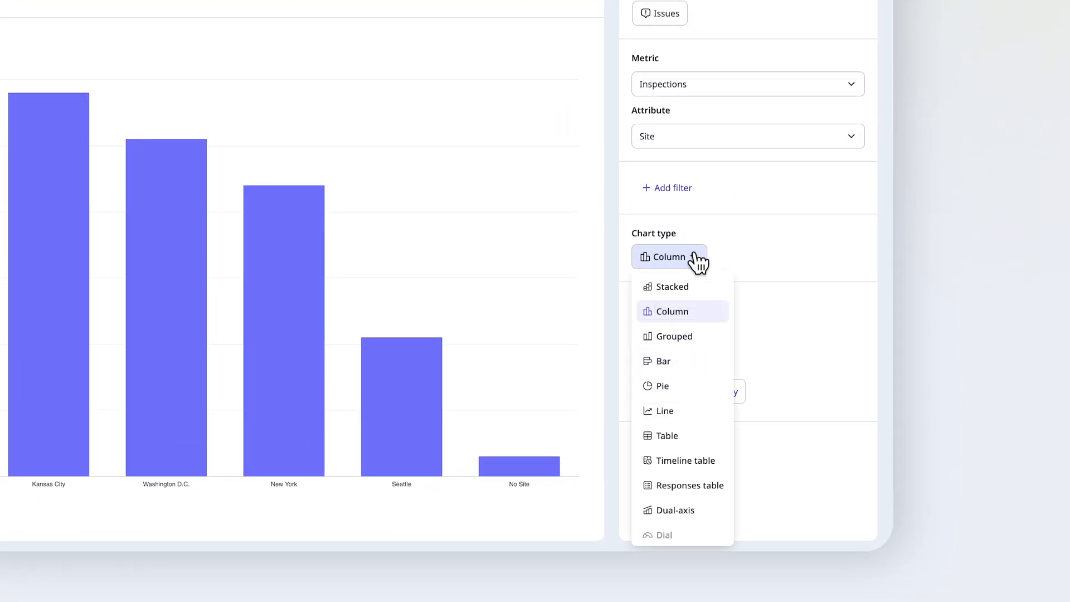
pyautogui.moveTo(696, 481)
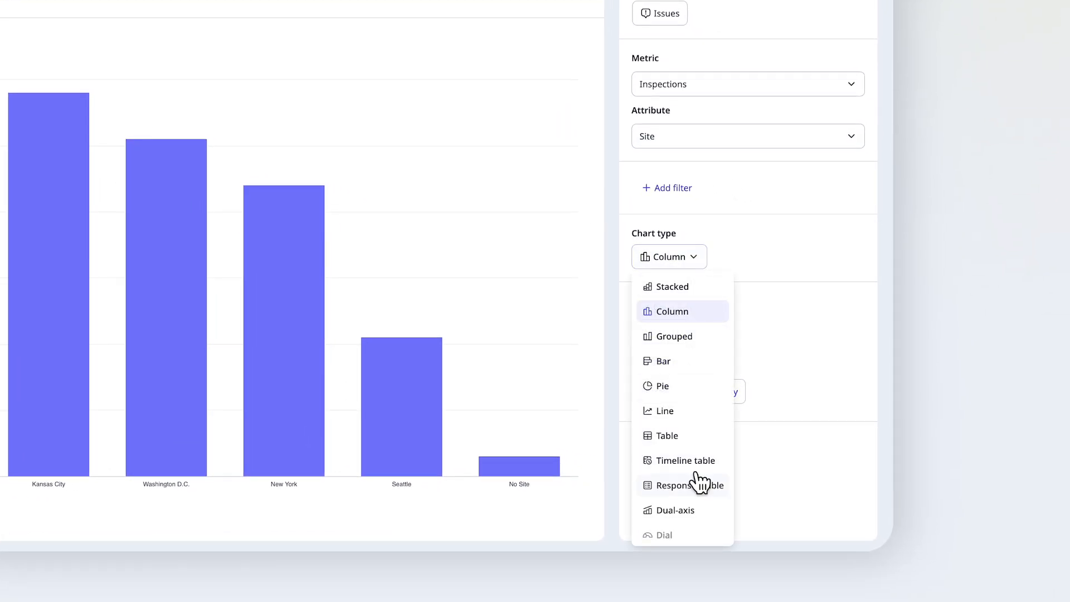
pyautogui.click(682, 486)
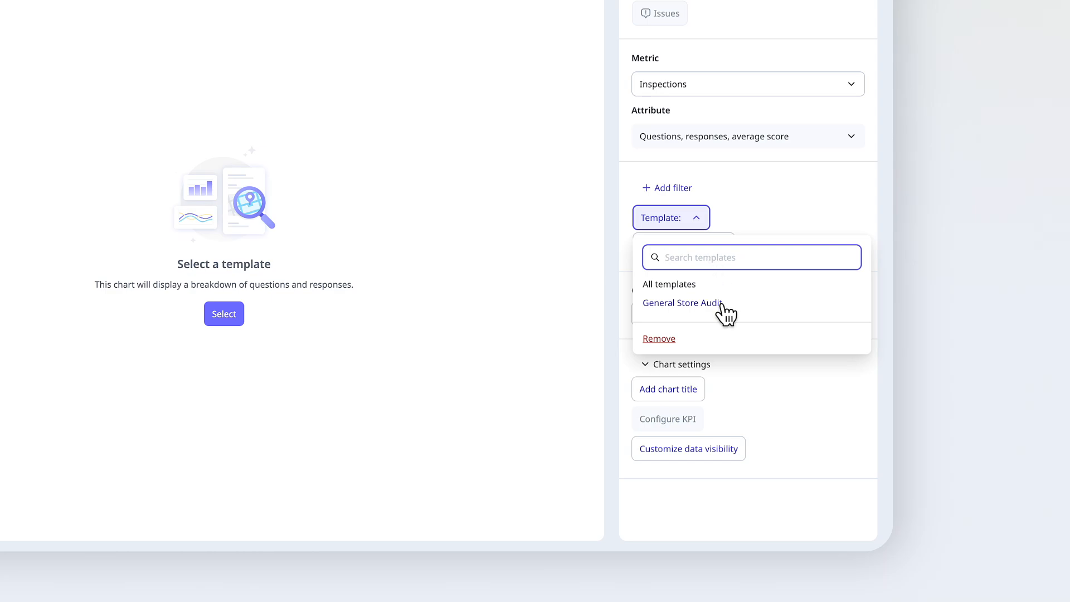
pyautogui.click(681, 304)
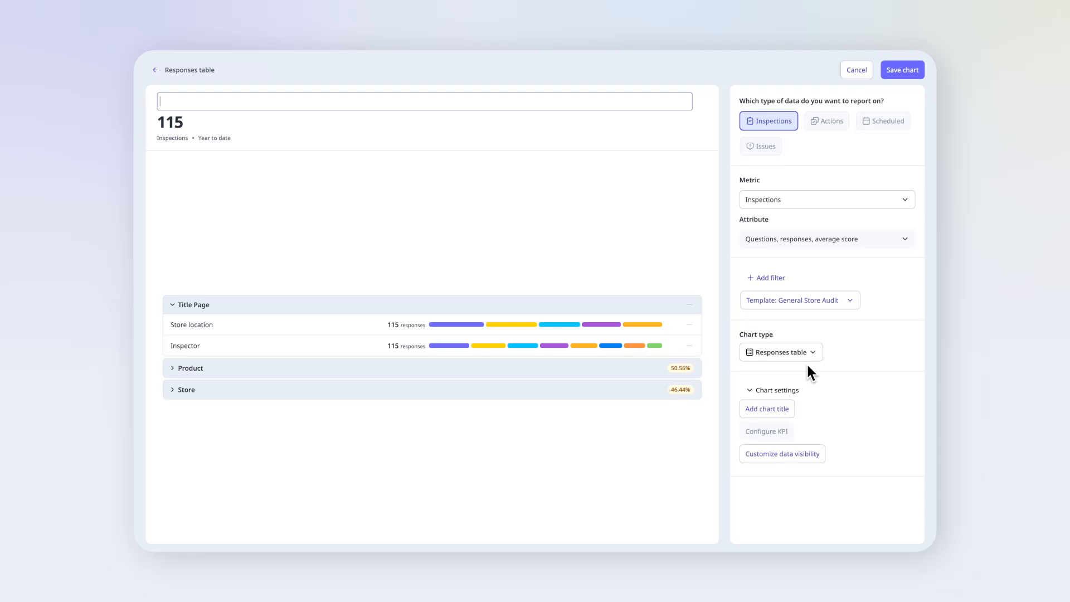
pyautogui.write('Store responses tracking')
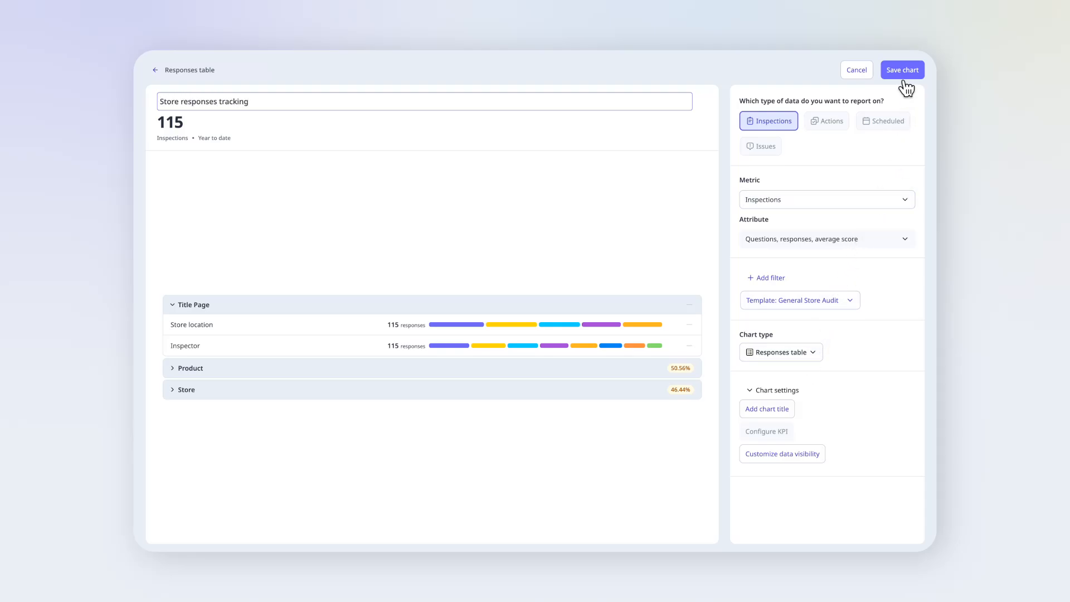
pyautogui.click(902, 70)
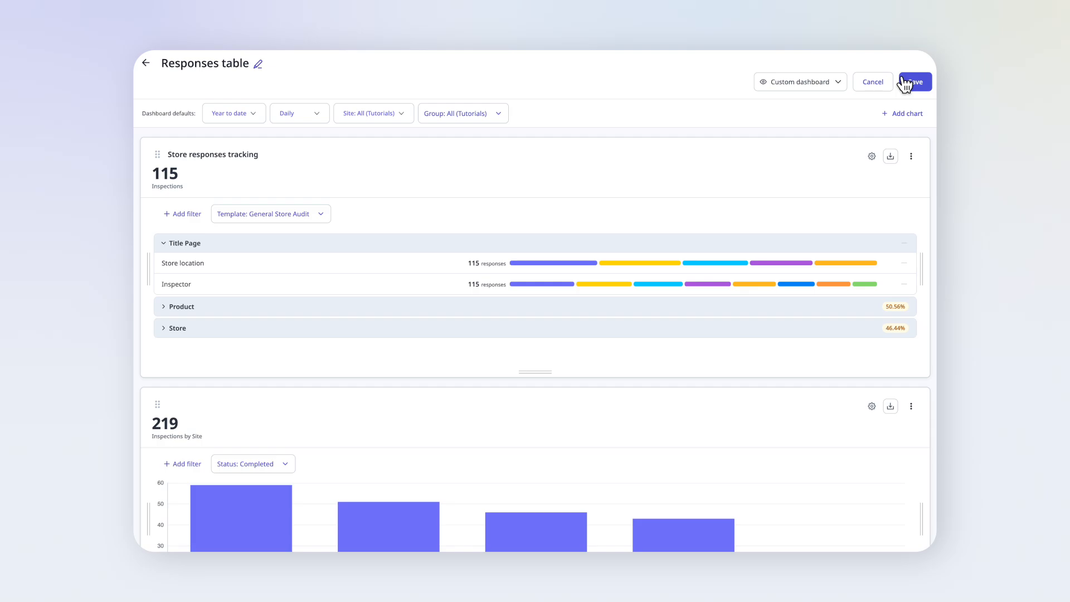
pyautogui.moveTo(791, 100)
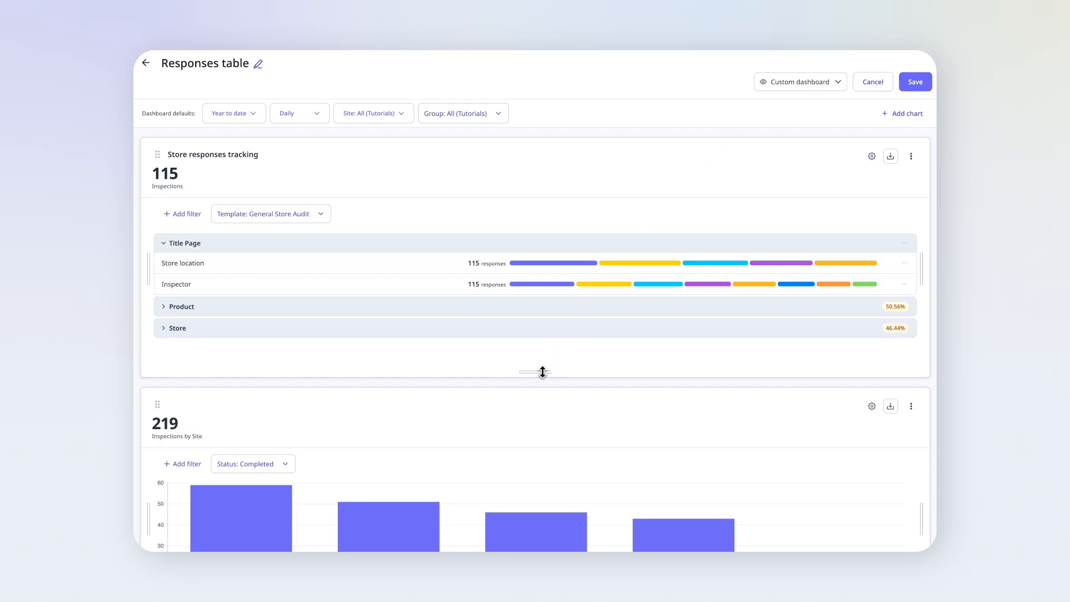
# Enlarge the chart and expand Product Intake's supplier and arriving-product-condition breakdowns.
pyautogui.moveTo(535, 372); pyautogui.dragTo(536, 563)
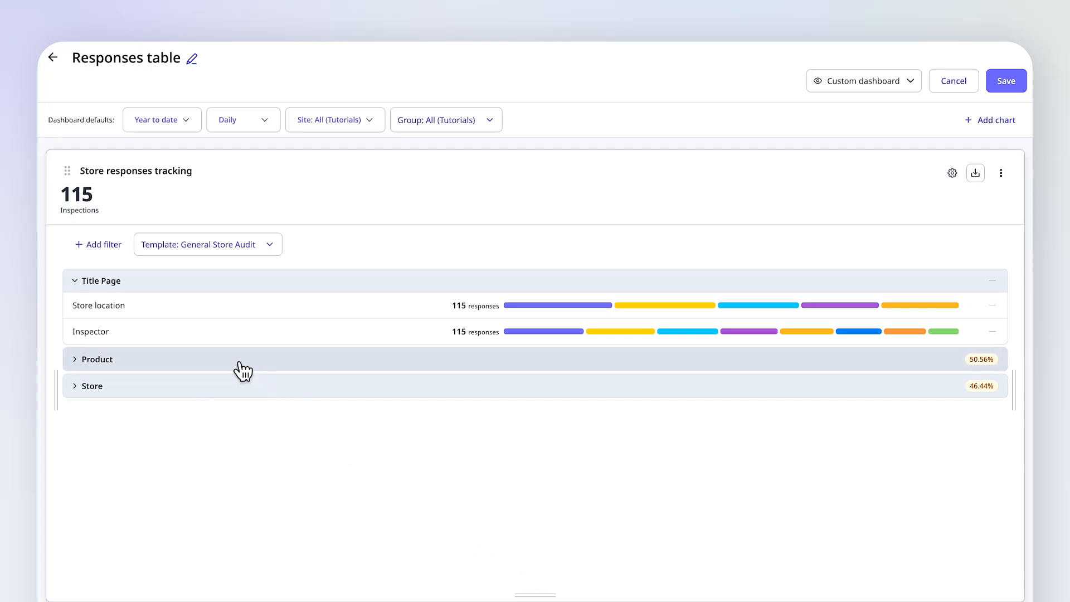
pyautogui.click(96, 359)
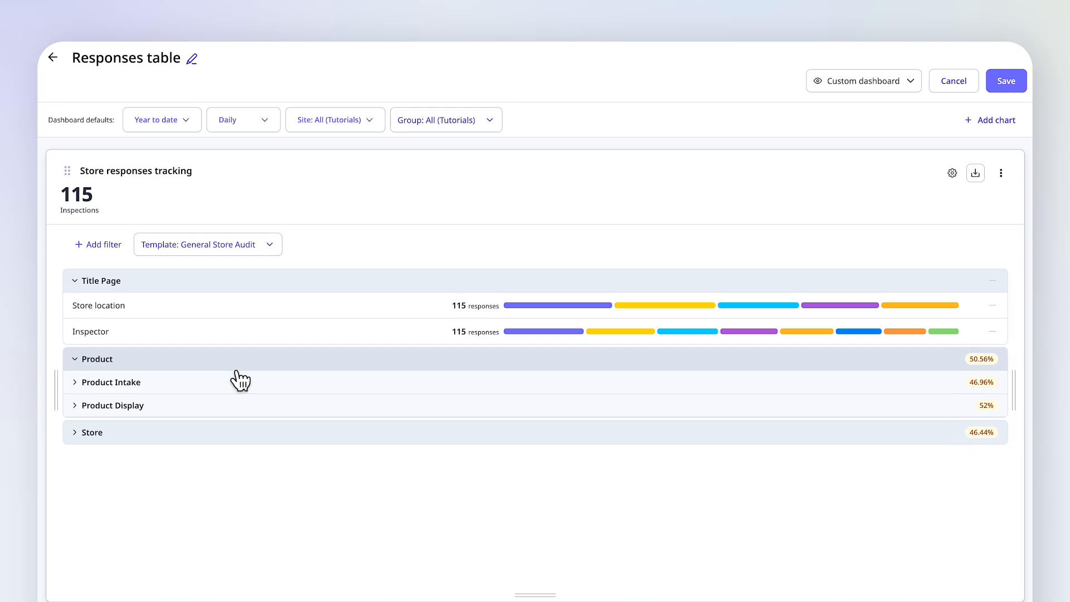
pyautogui.click(110, 383)
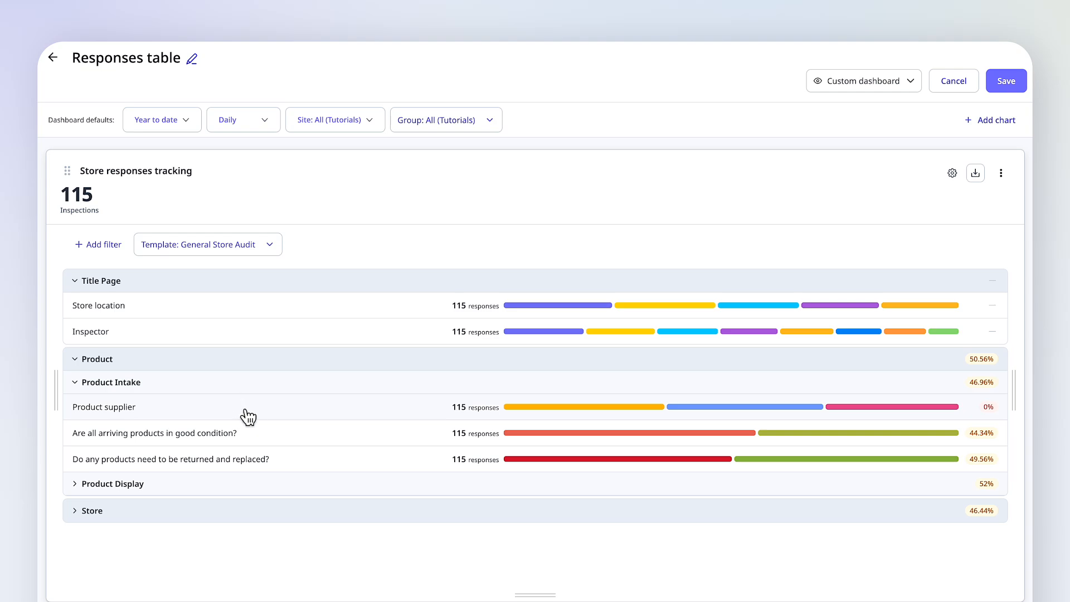
pyautogui.click(104, 407)
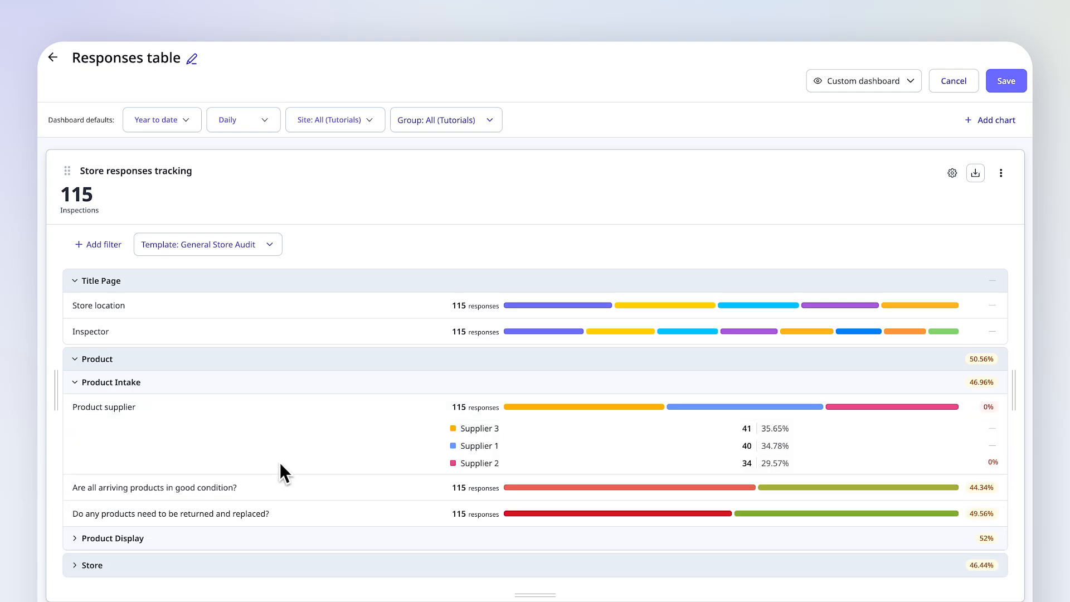
pyautogui.click(154, 487)
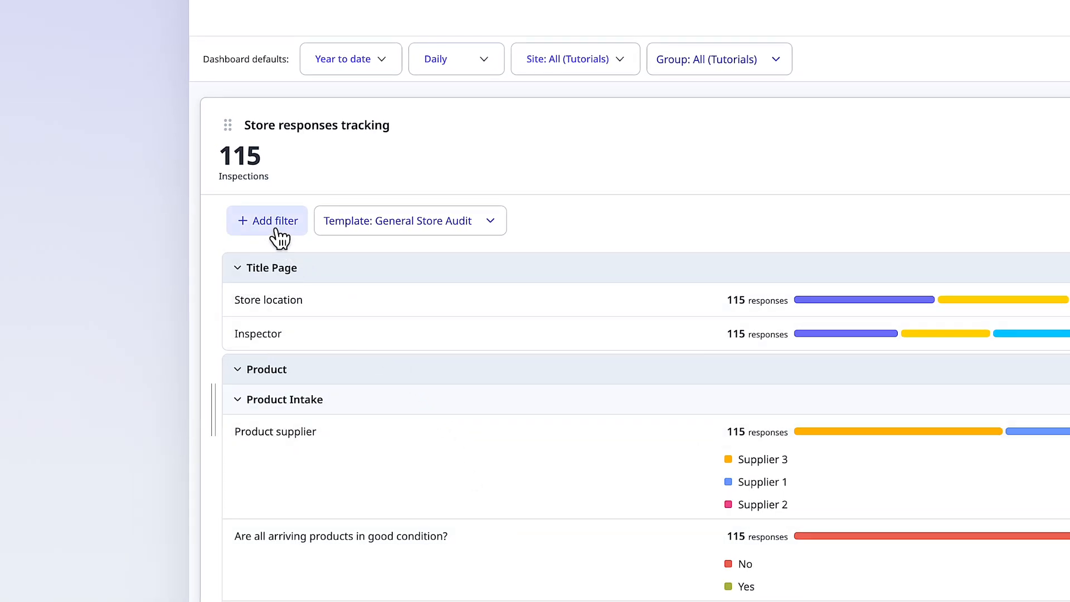
# Filter the chart to 'No' answers on the arriving-products-in-good-condition question.
pyautogui.click(267, 220)
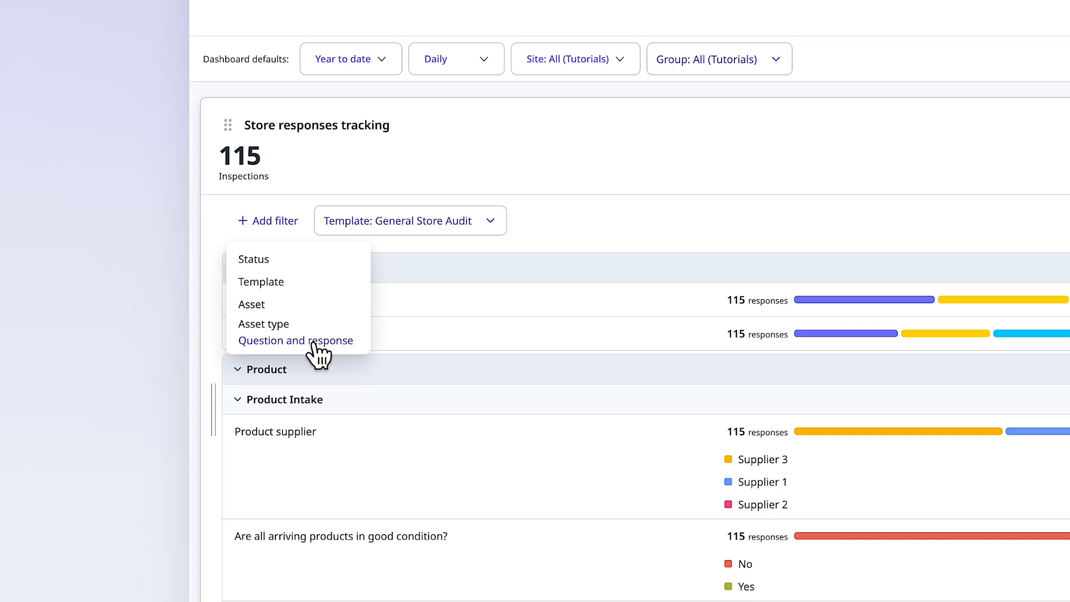
pyautogui.click(295, 340)
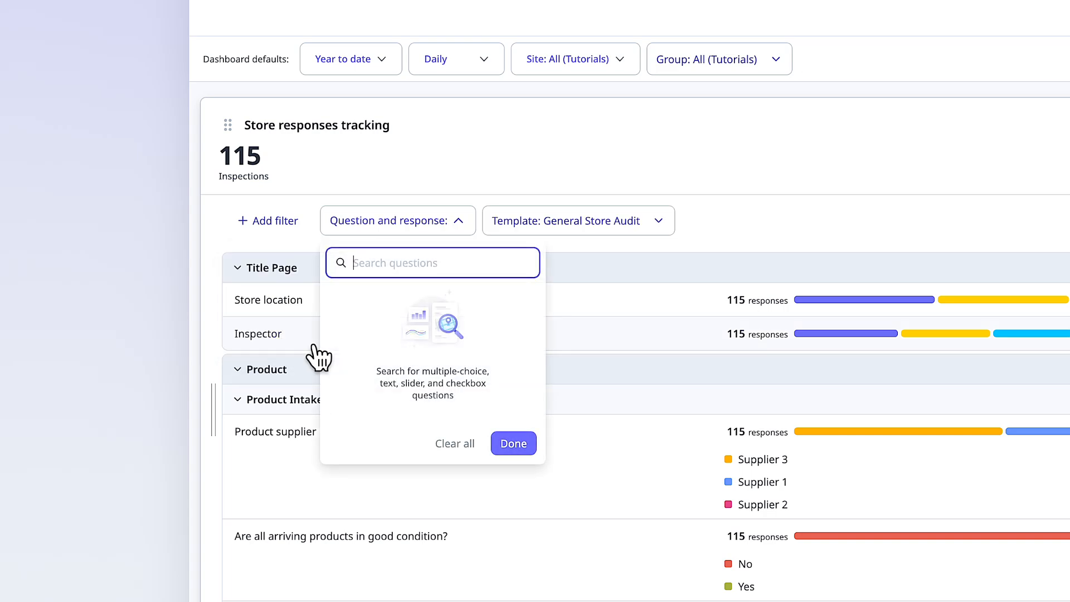
pyautogui.write('arriving')
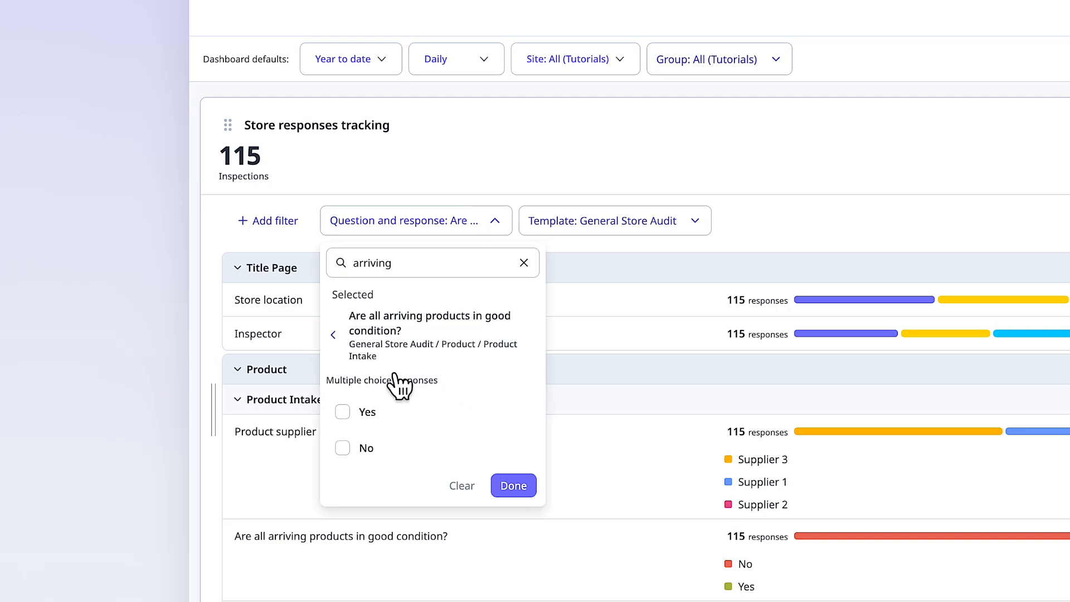
pyautogui.click(342, 448)
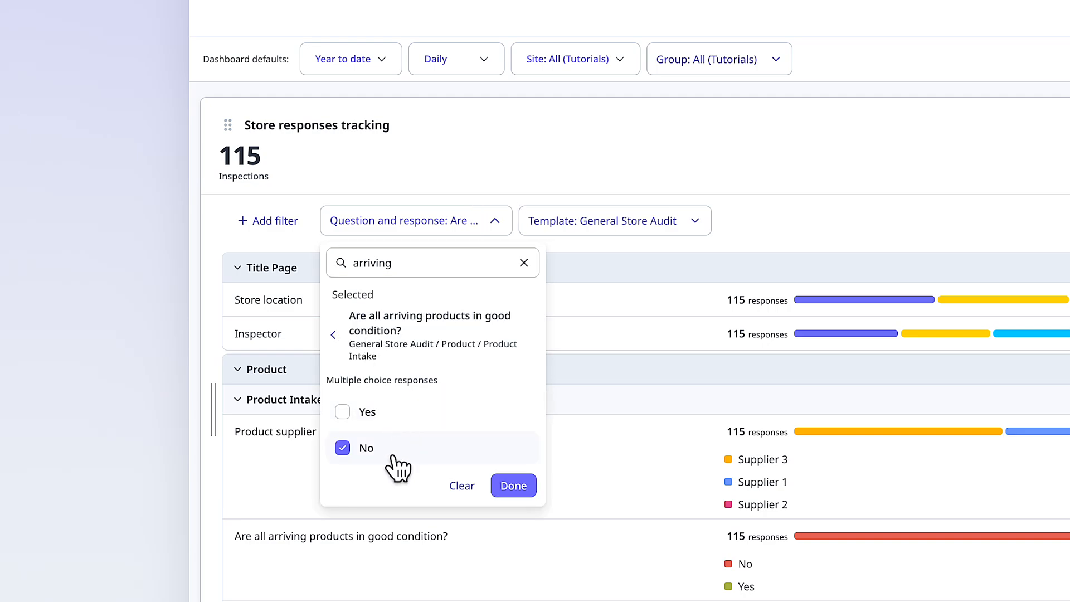
pyautogui.click(513, 485)
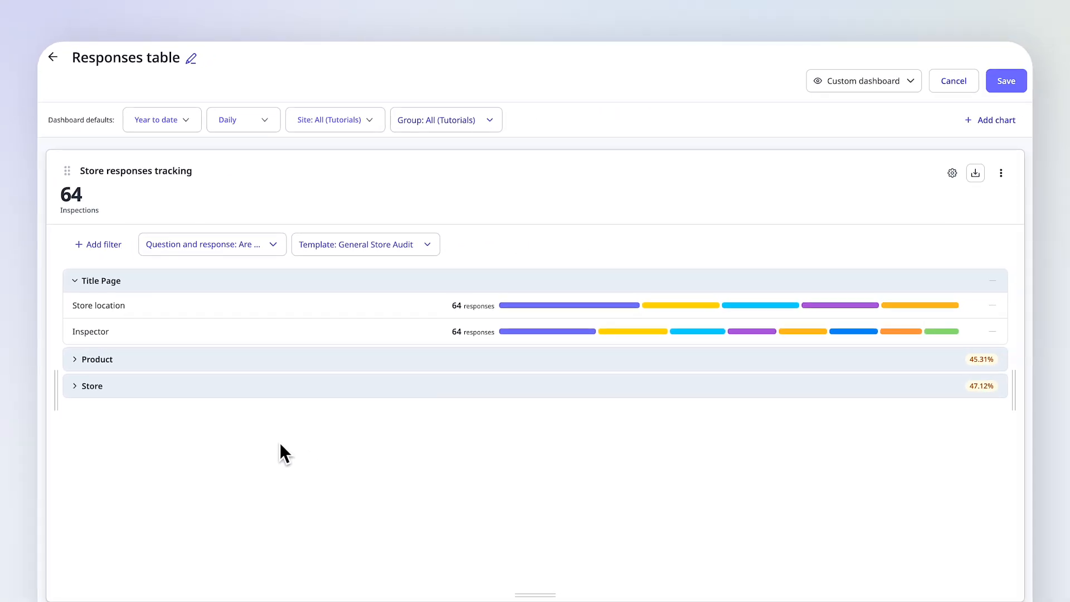
# Expand Product supplier, list the Supplier 1 inspections, and open the first Kansas City one.
pyautogui.click(97, 359)
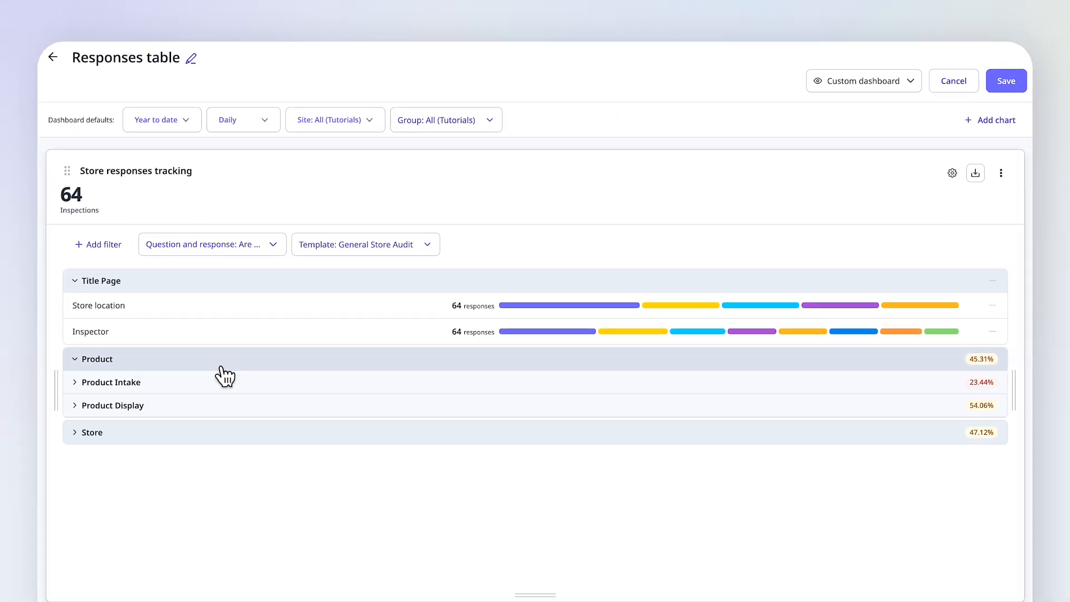
pyautogui.click(110, 381)
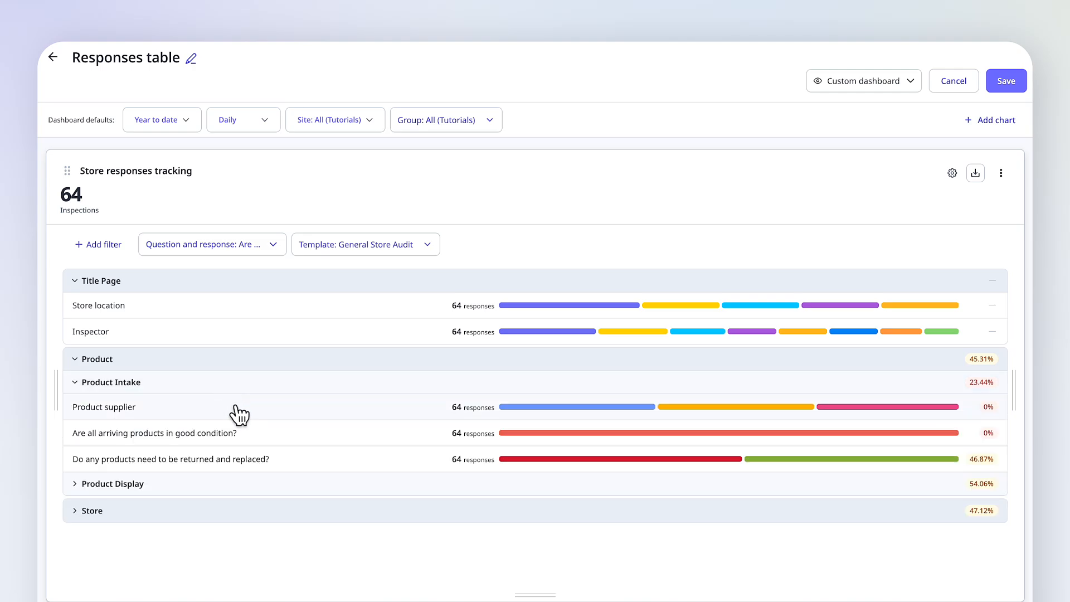
pyautogui.click(104, 407)
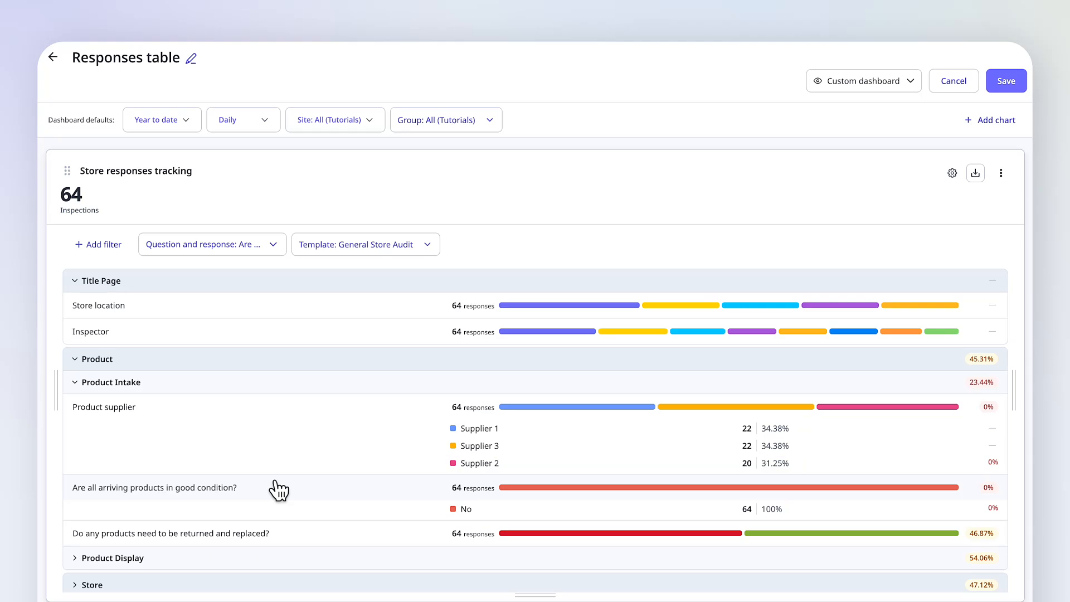
pyautogui.moveTo(362, 450)
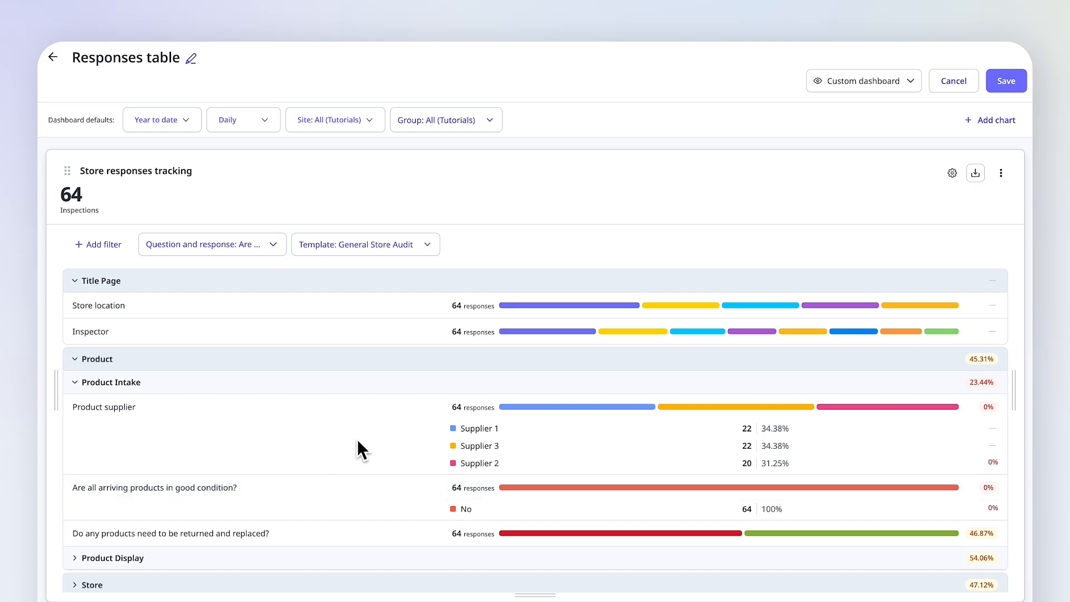
pyautogui.click(481, 428)
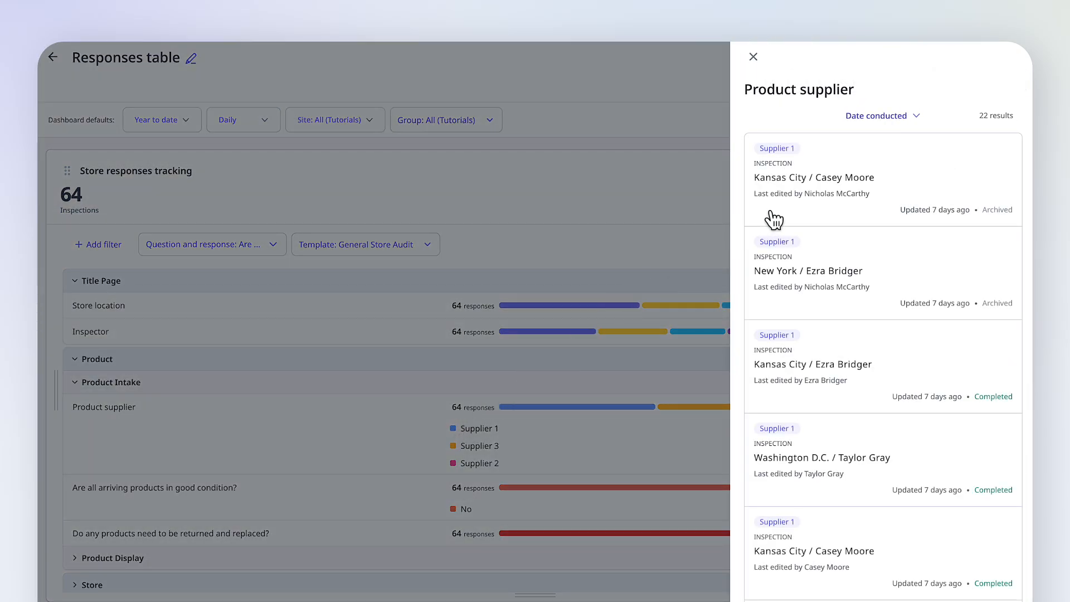
pyautogui.click(814, 178)
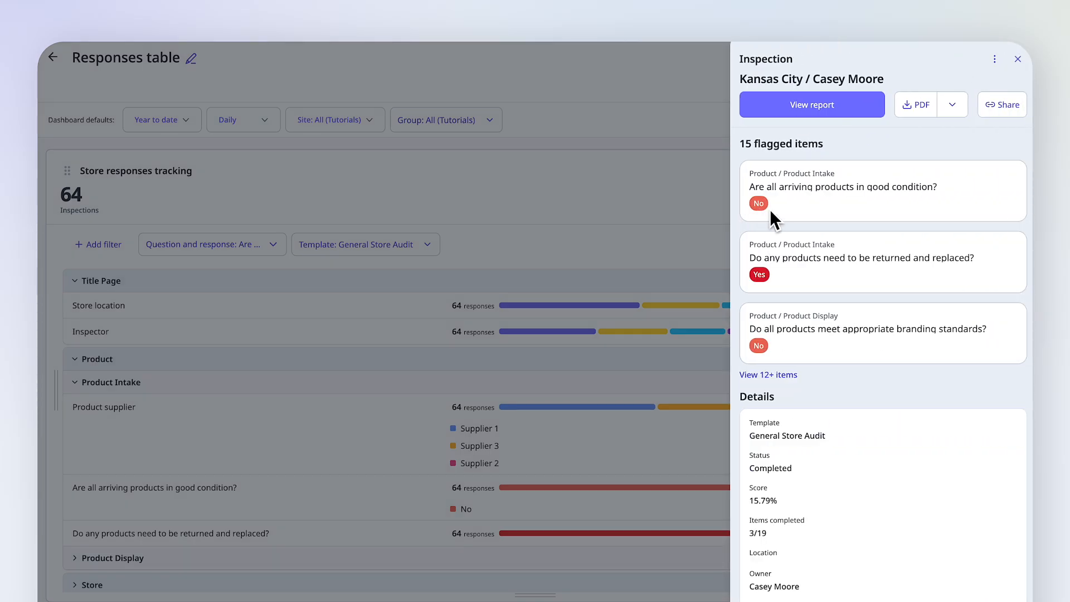